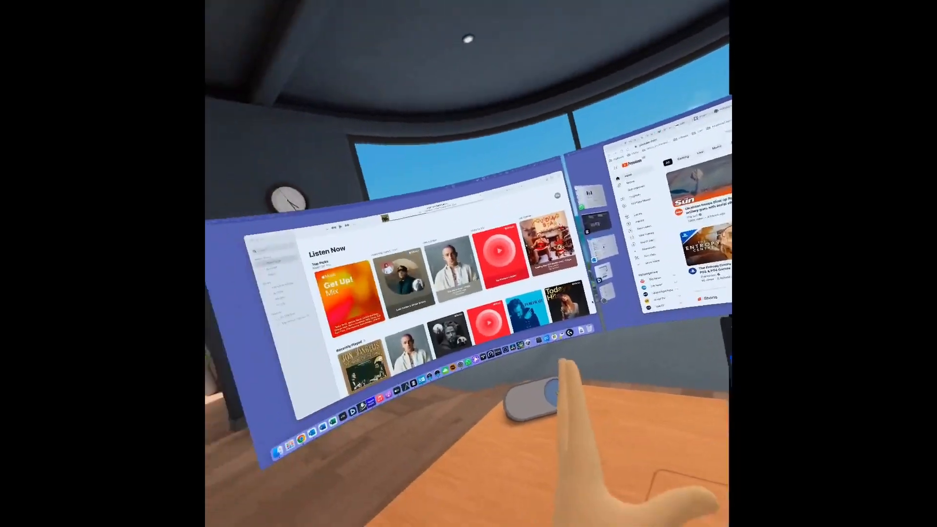
Step: Show the Desk settings page with Reset Desk and Tracked Keyboard options
left_click(550, 407)
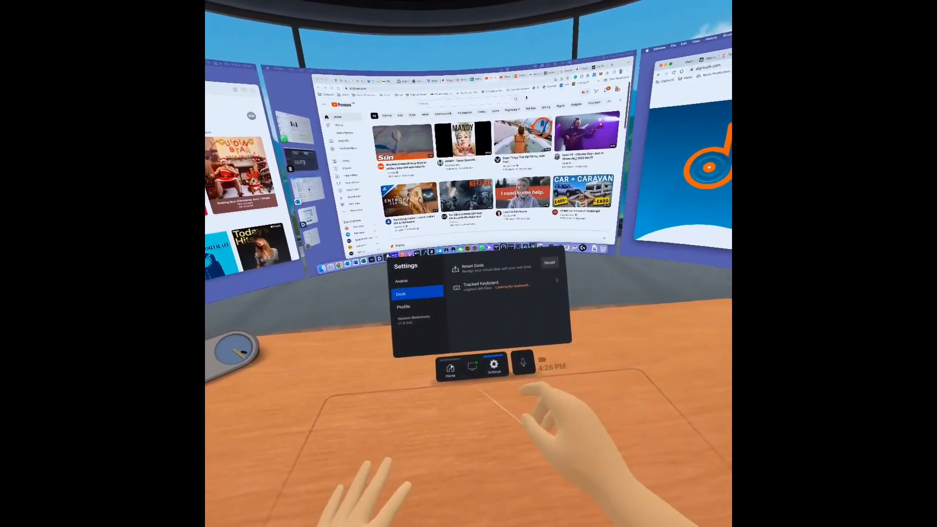
Step: Show the Home panel on Today, reporting No Meetings Today
left_click(466, 375)
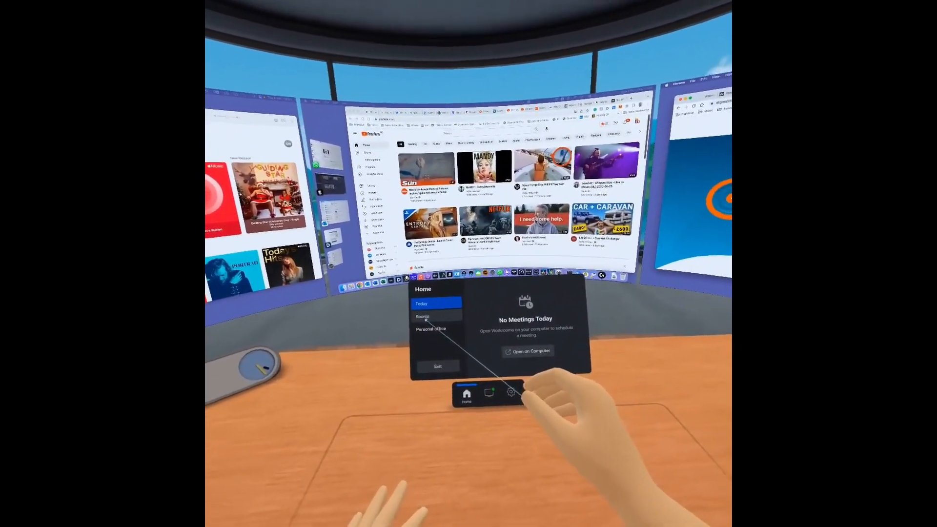
Step: List the single test workroom under Rooms, then view the connected computer's three screens
left_click(422, 316)
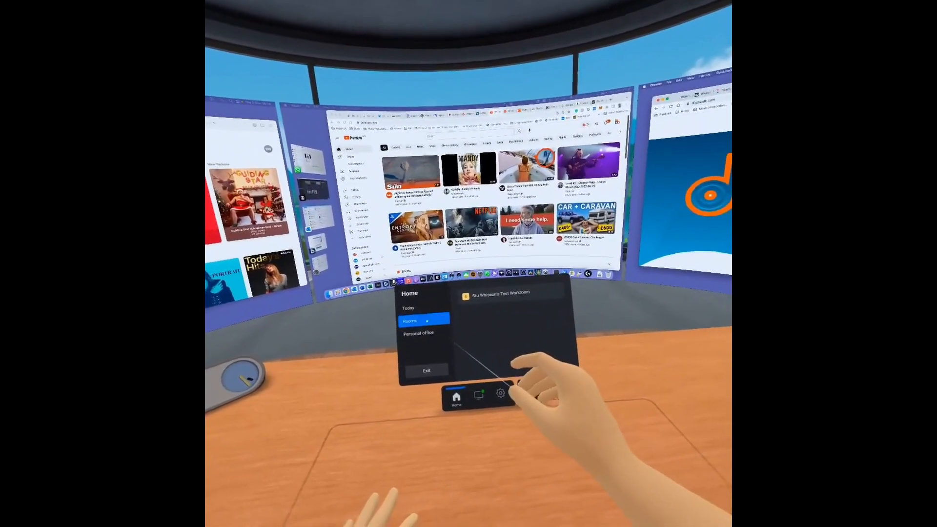
left_click(419, 333)
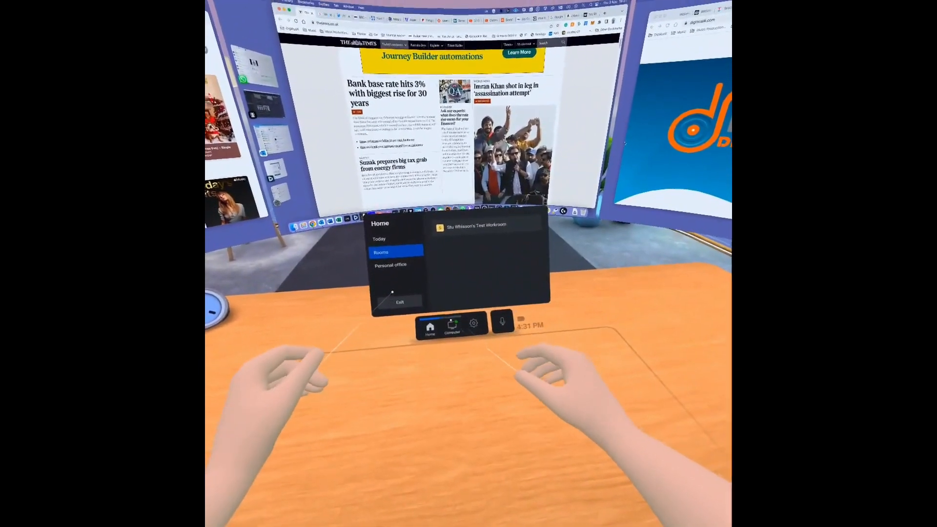
left_click(452, 326)
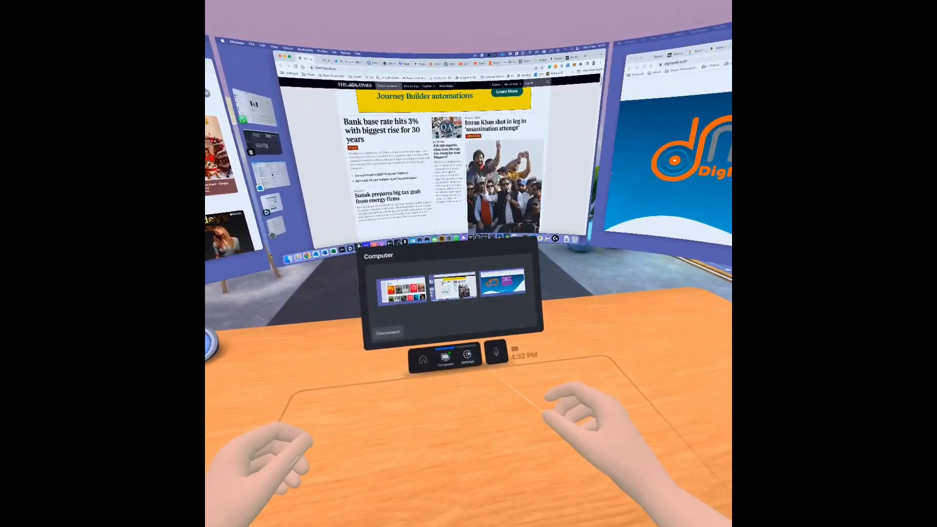
Step: View the Profile settings with the account name, then return to the Desk settings page
left_click(467, 357)
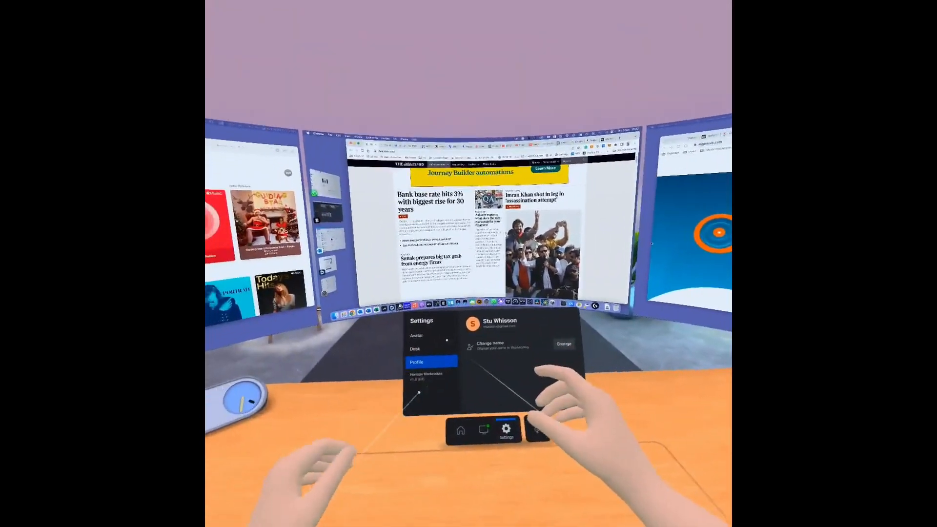
left_click(415, 348)
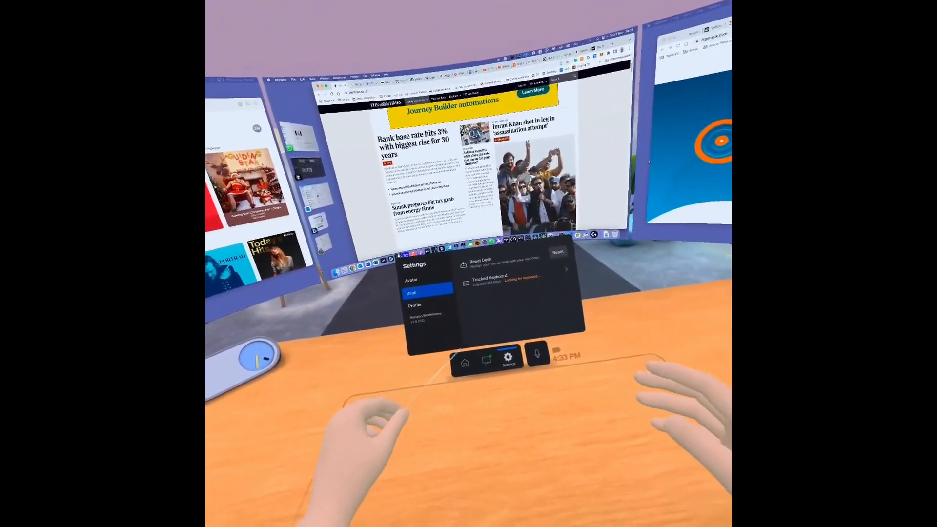
Step: Return to the Home panel on Rooms listing the test workroom
left_click(465, 358)
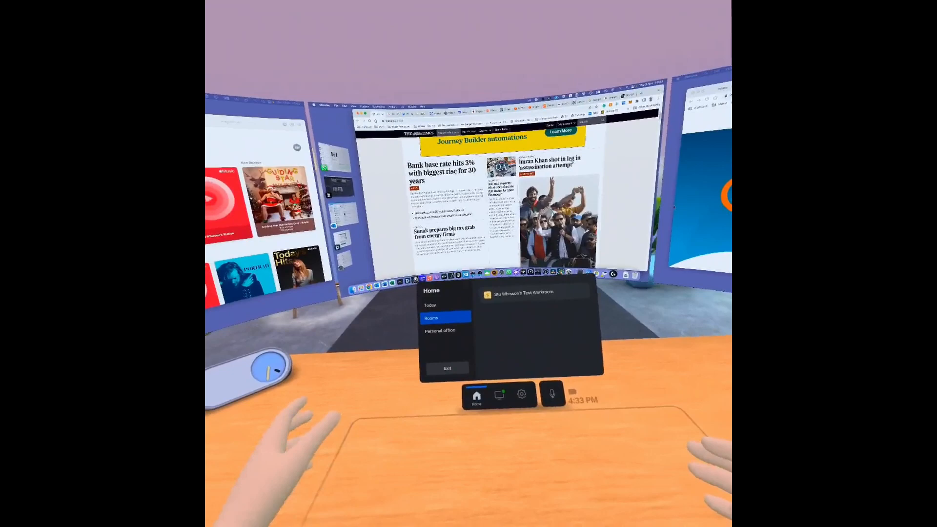